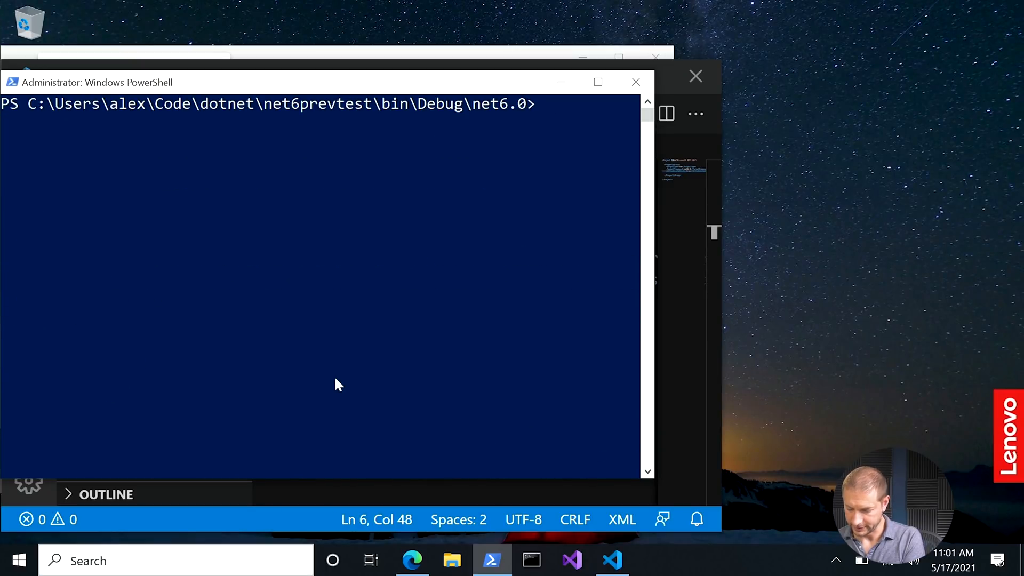
type("mea")
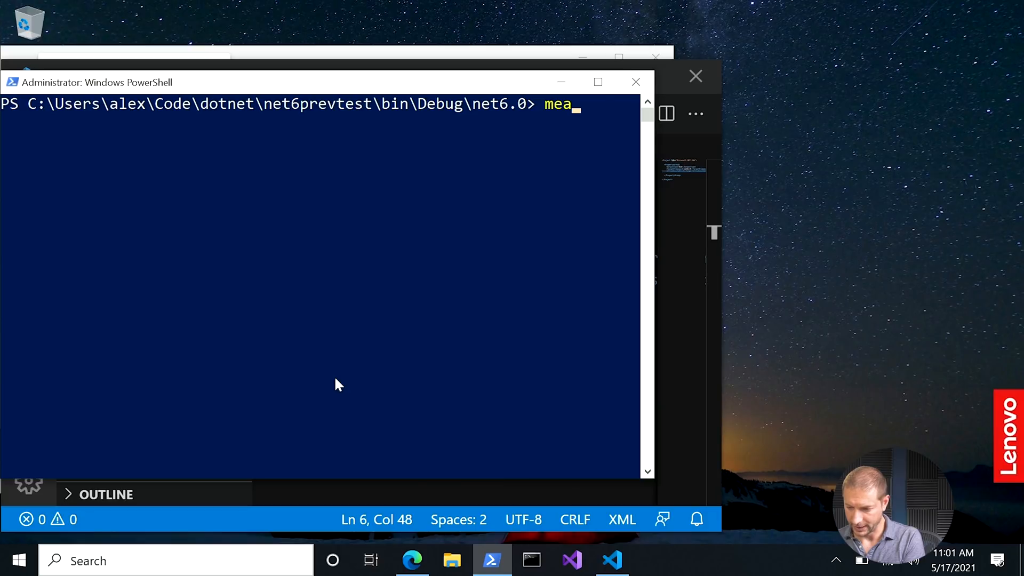